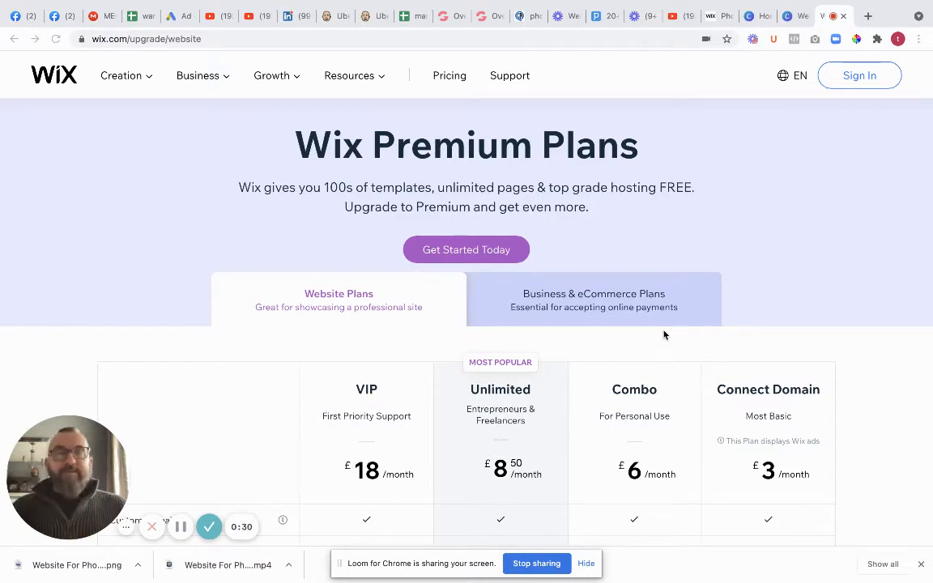
Scroll through the Wix website plans and back up to the plan tabs.
scroll("down", 3)
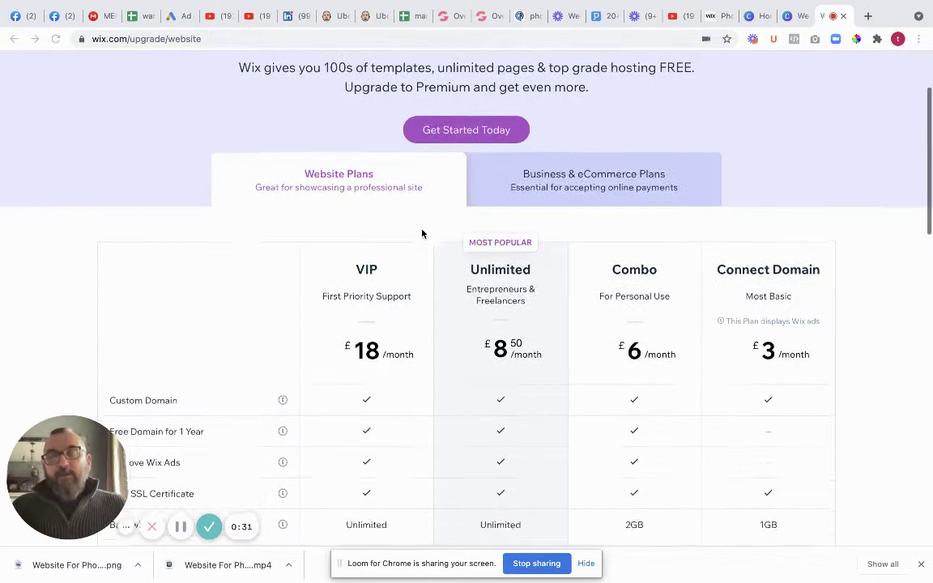
scroll("down", 3)
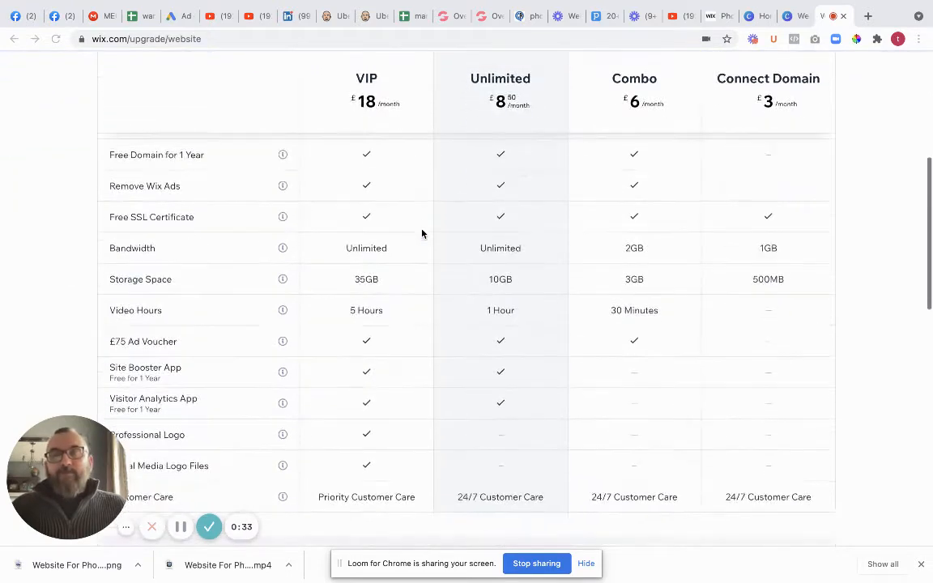
scroll("down", 3)
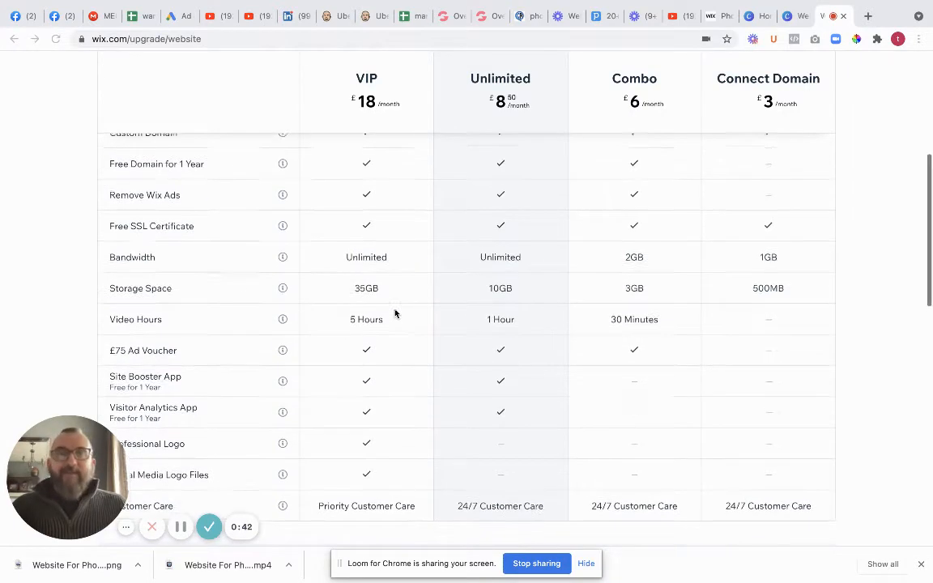
scroll("up", 3)
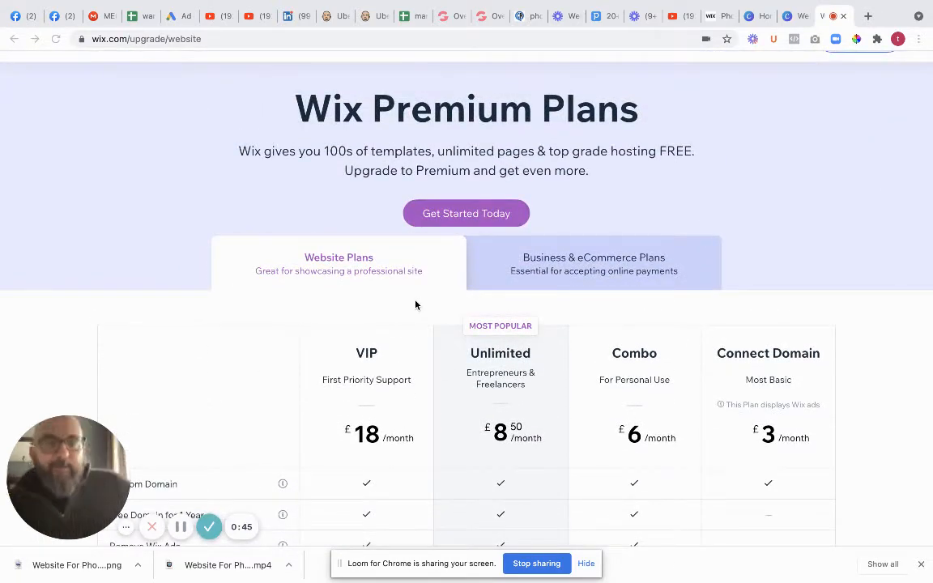
mouse_move(595, 268)
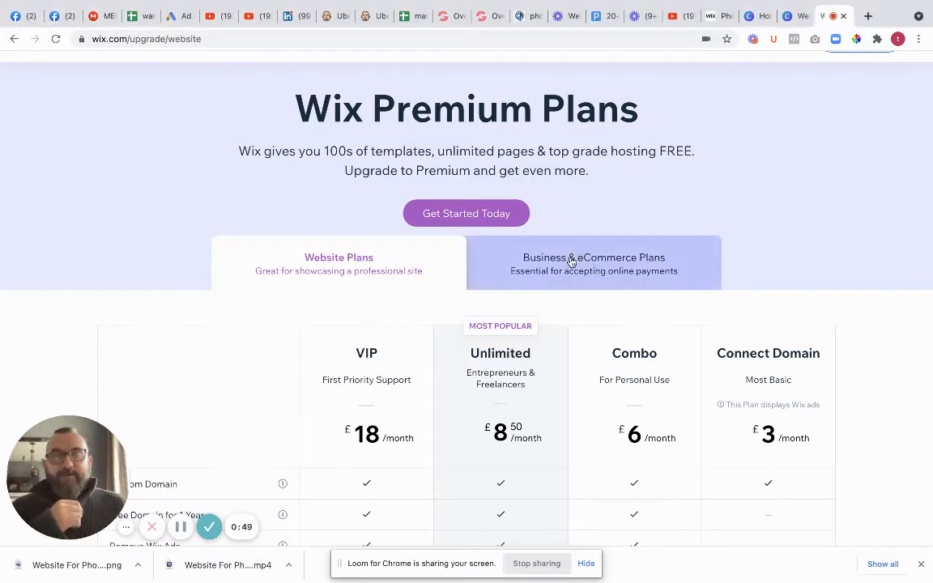
Switch to the Business & eCommerce plans and review Business VIP, Unlimited and Basic features.
left_click(570, 261)
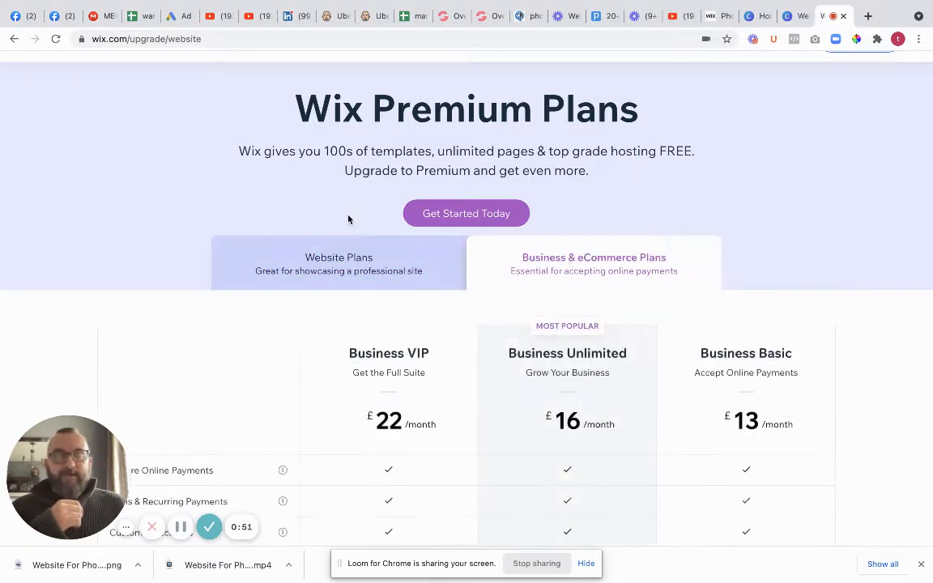
scroll("down", 3)
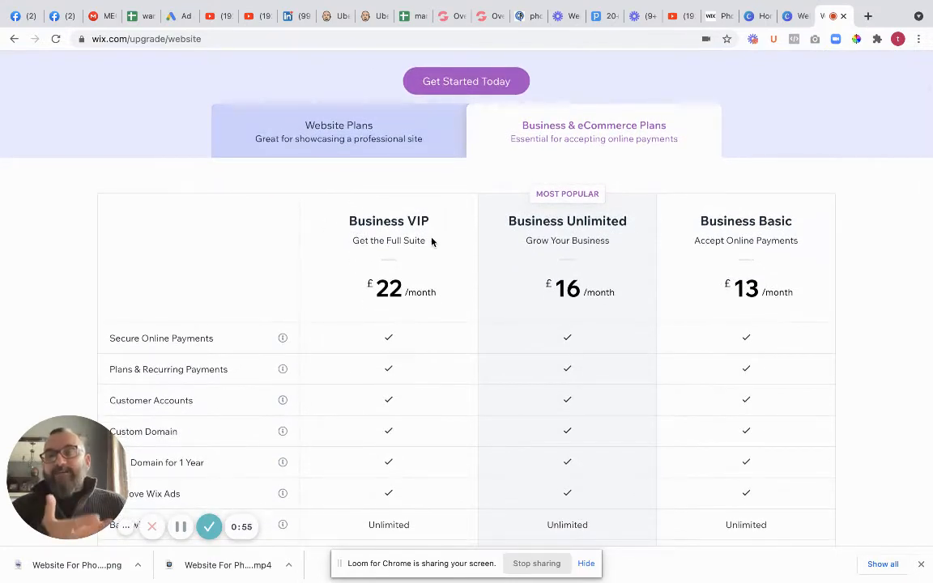
scroll("down", 3)
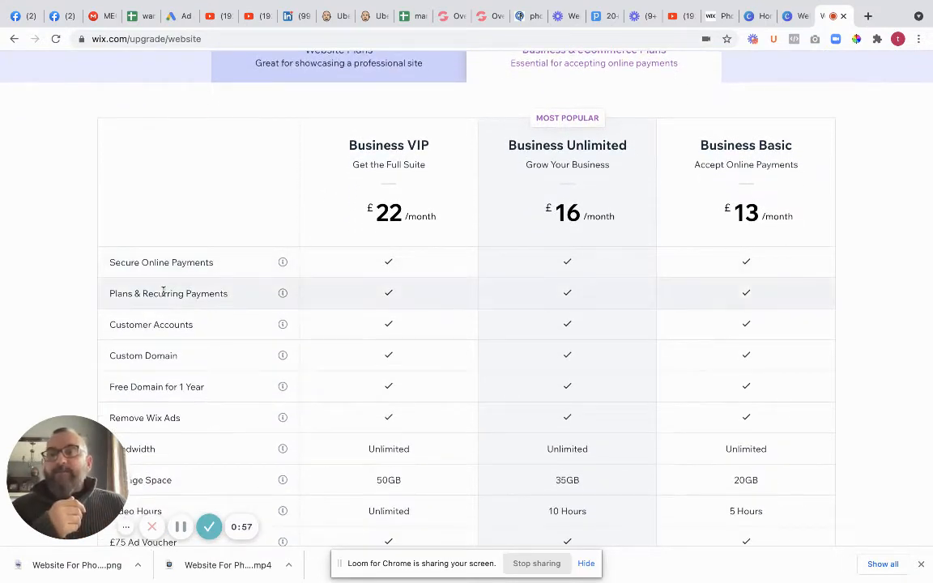
mouse_move(216, 334)
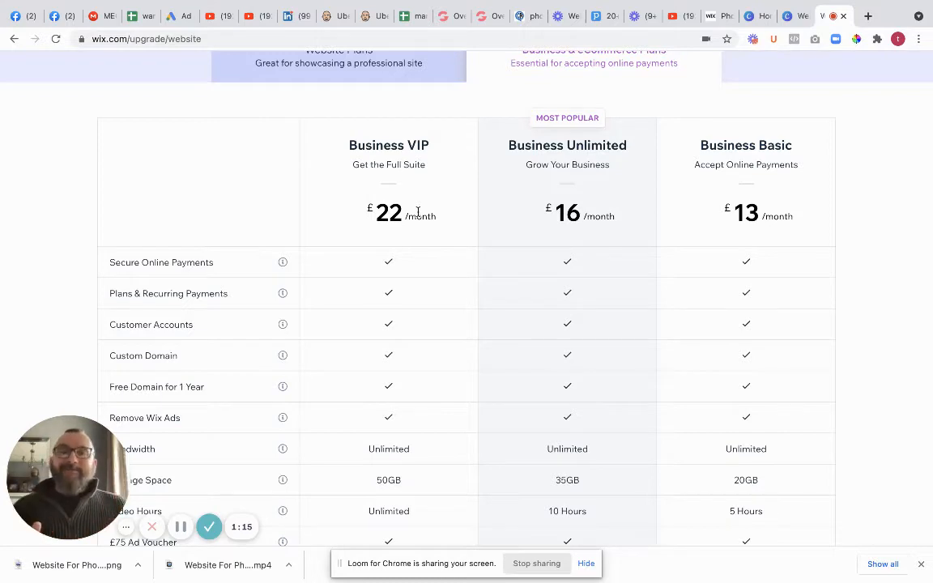
mouse_move(481, 15)
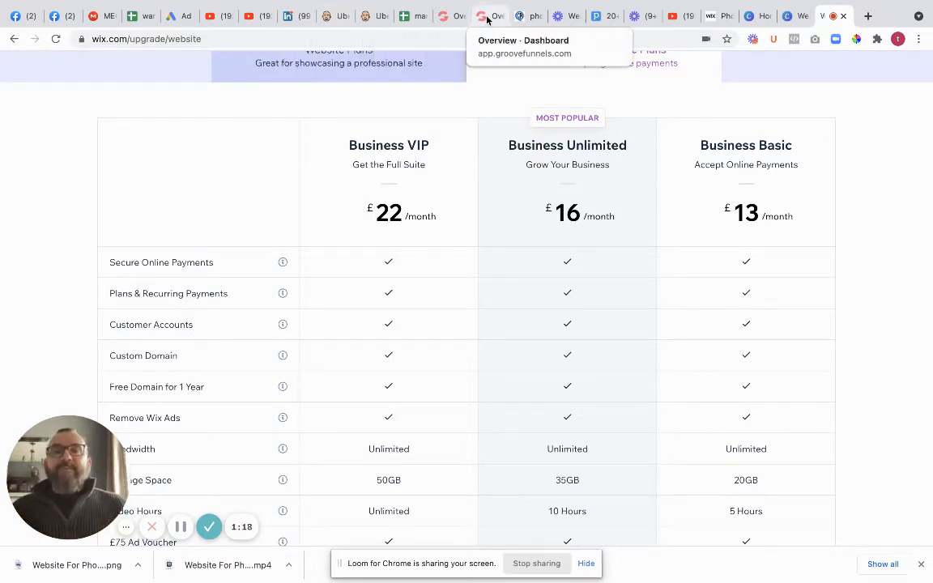
Switch to the GrooveFunnels browser tab showing the Overview dashboard.
left_click(482, 16)
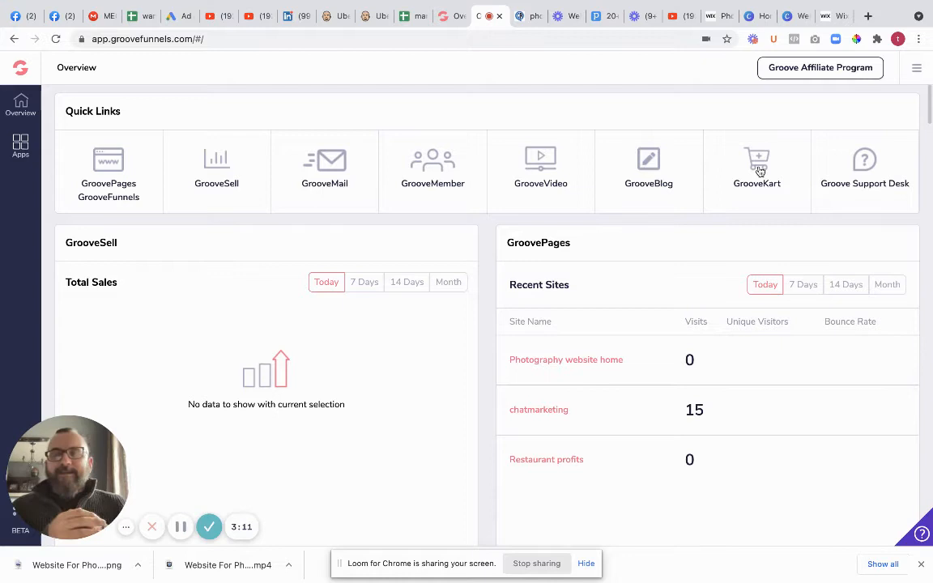
mouse_move(233, 156)
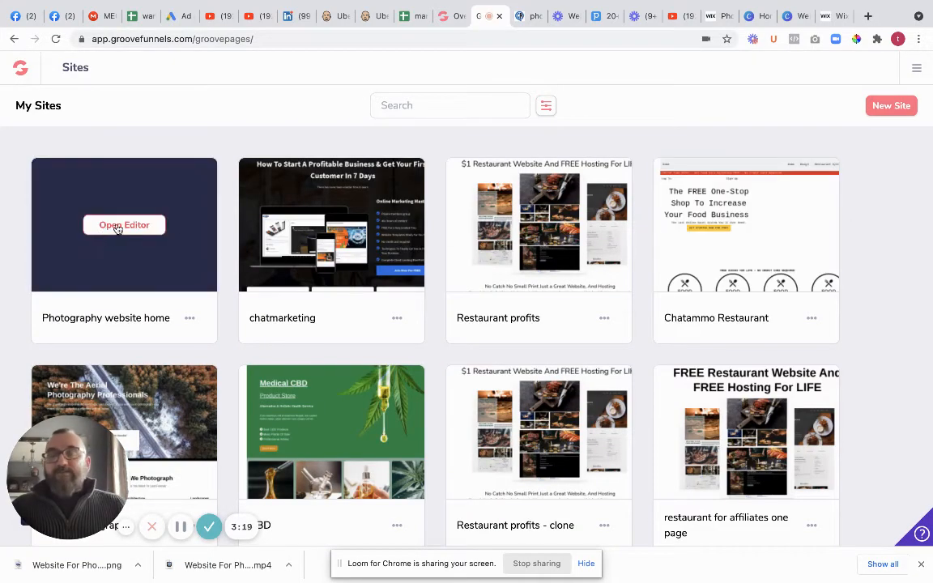
Scroll through My Sites to reach the Photography website home card.
scroll("down", 3)
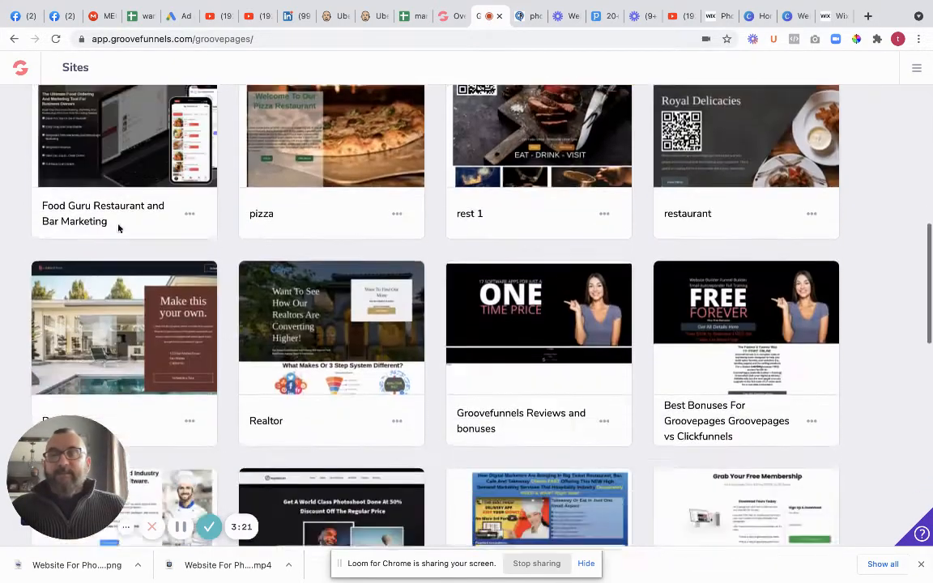
scroll("down", 3)
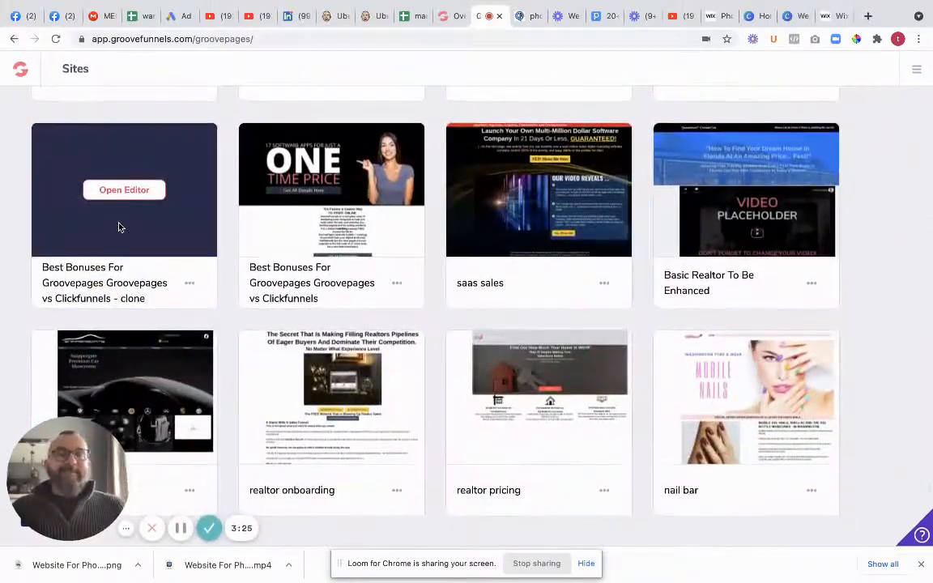
scroll("down", 3)
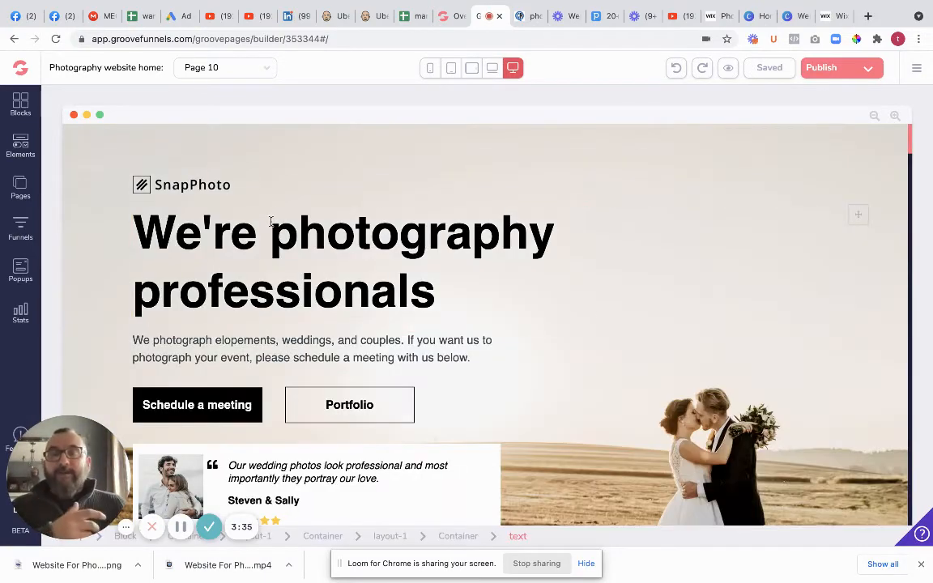
left_click(316, 243)
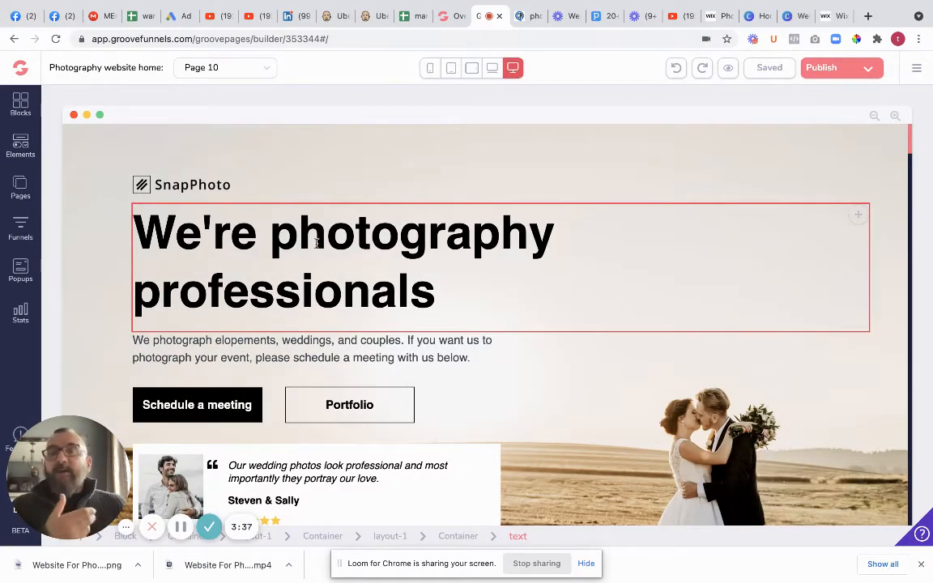
scroll("down", 3)
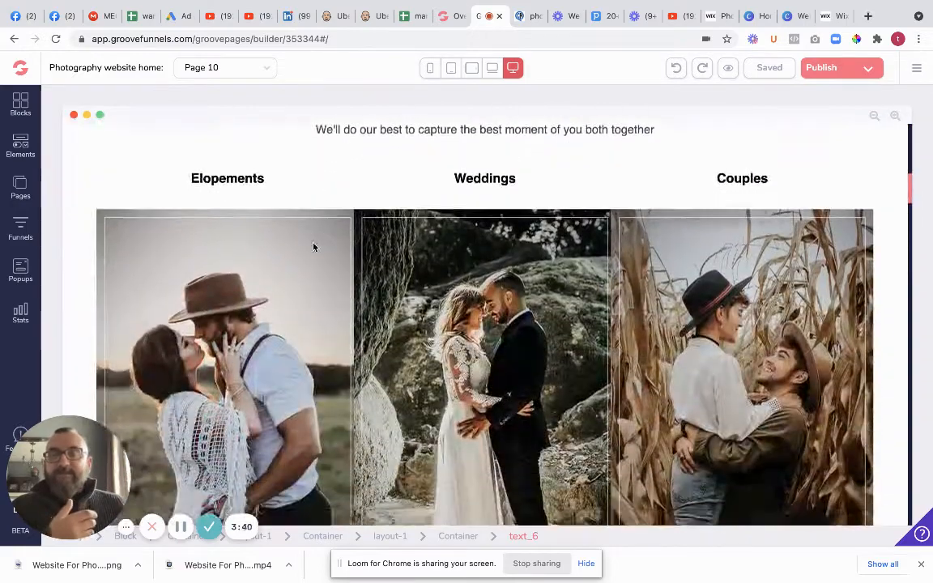
scroll("down", 3)
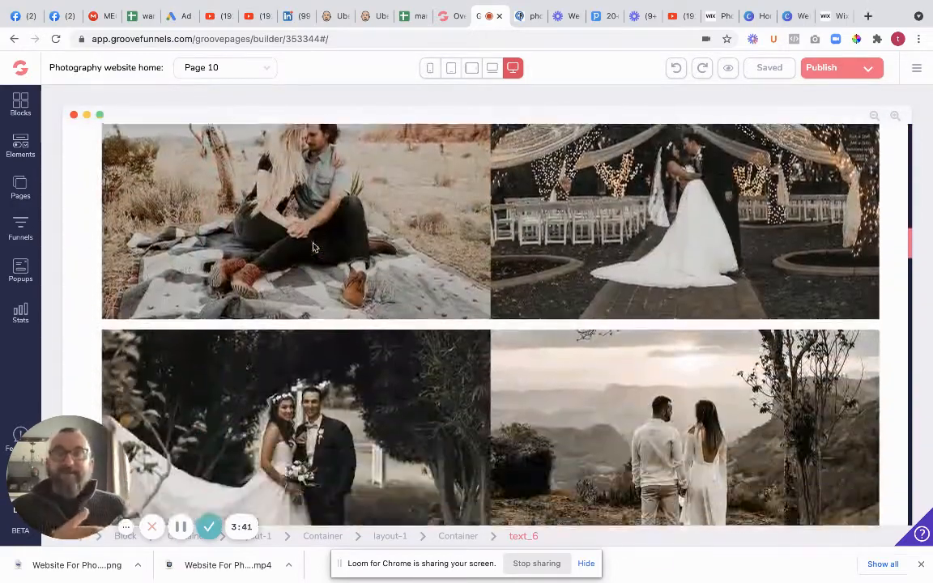
scroll("down", 3)
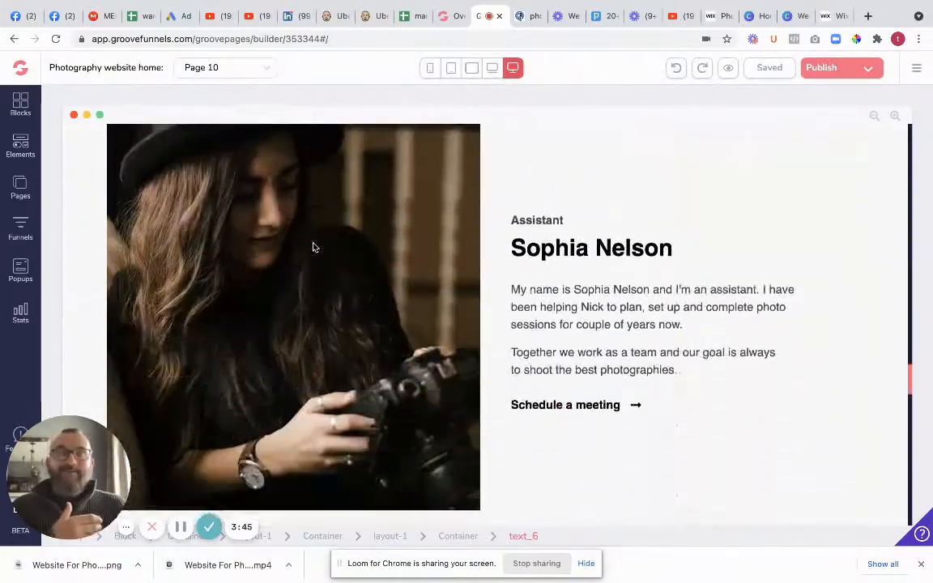
scroll("down", 3)
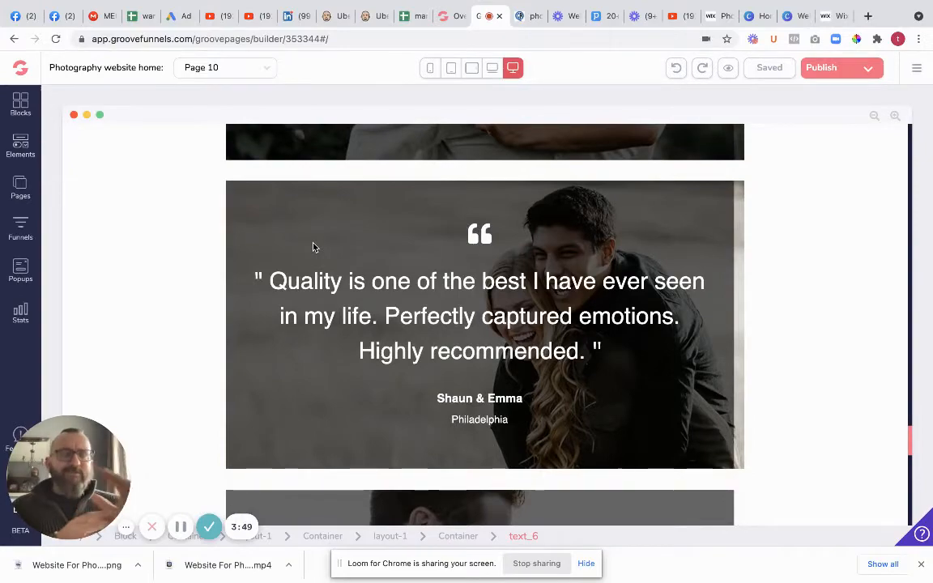
scroll("down", 3)
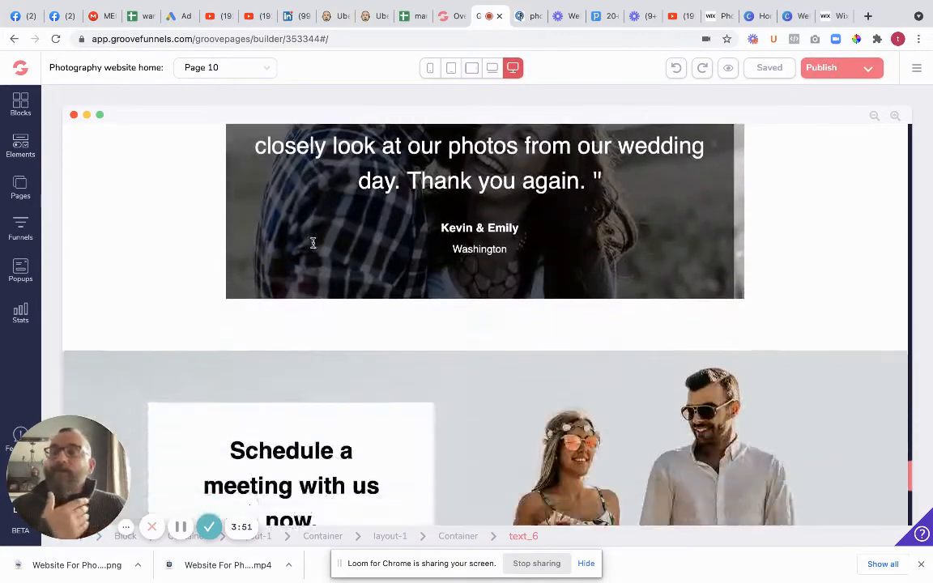
scroll("down", 3)
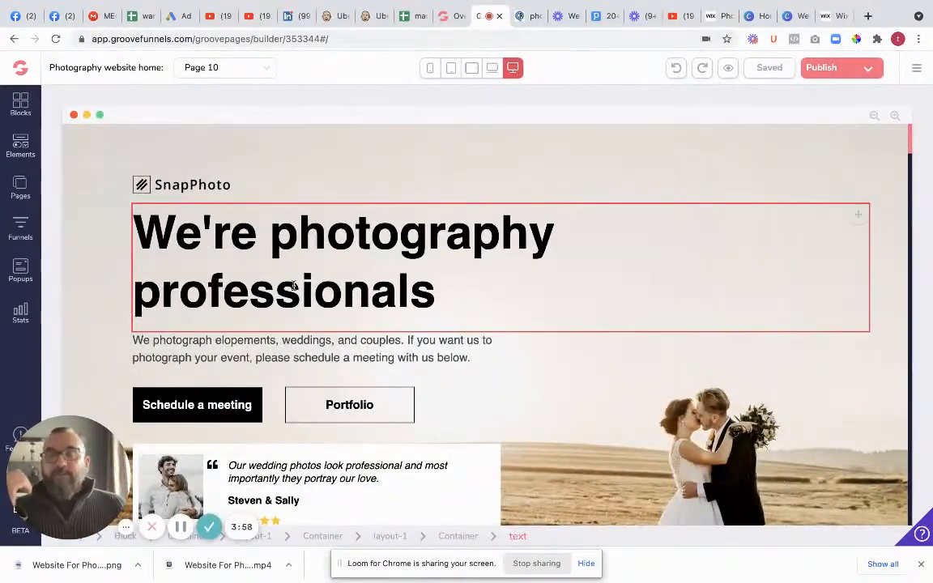
mouse_move(129, 225)
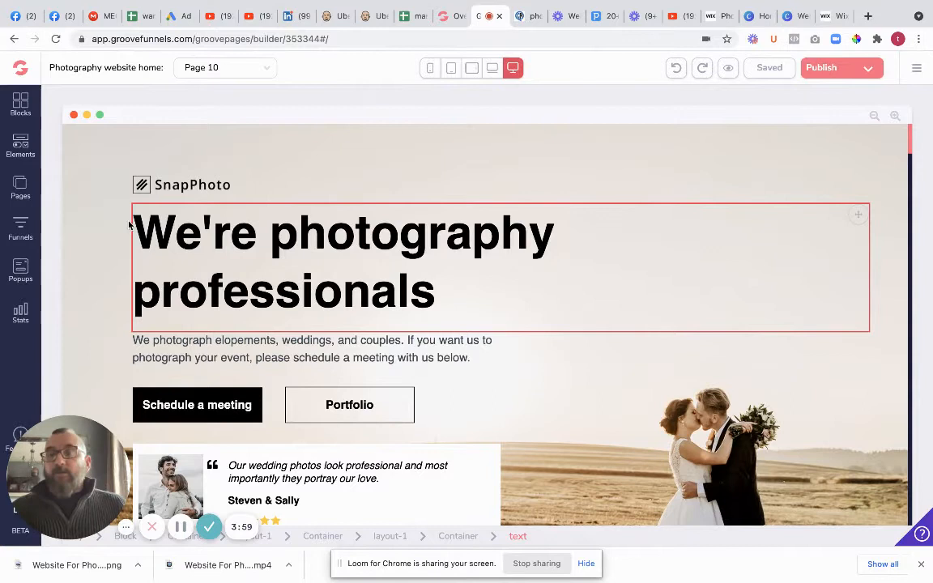
left_click(192, 185)
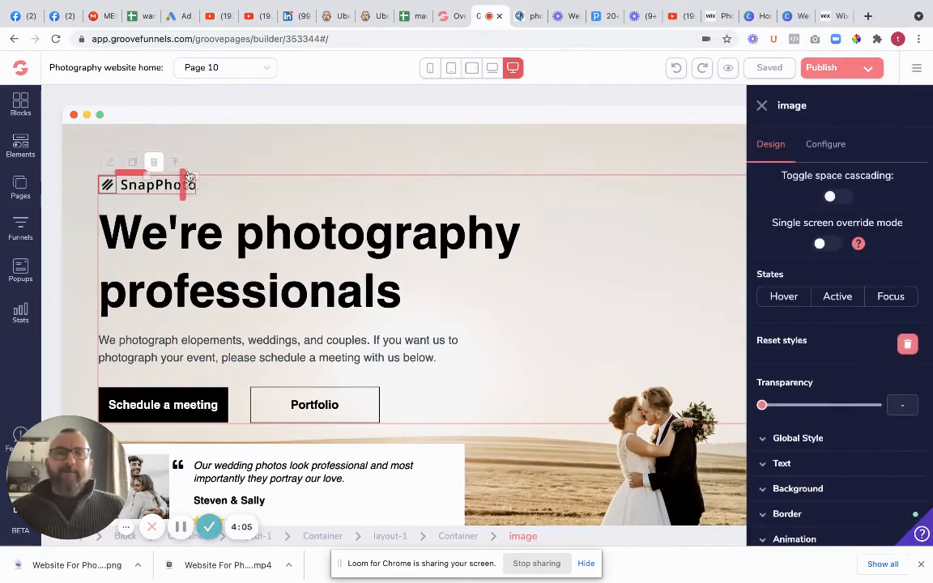
scroll("down", 3)
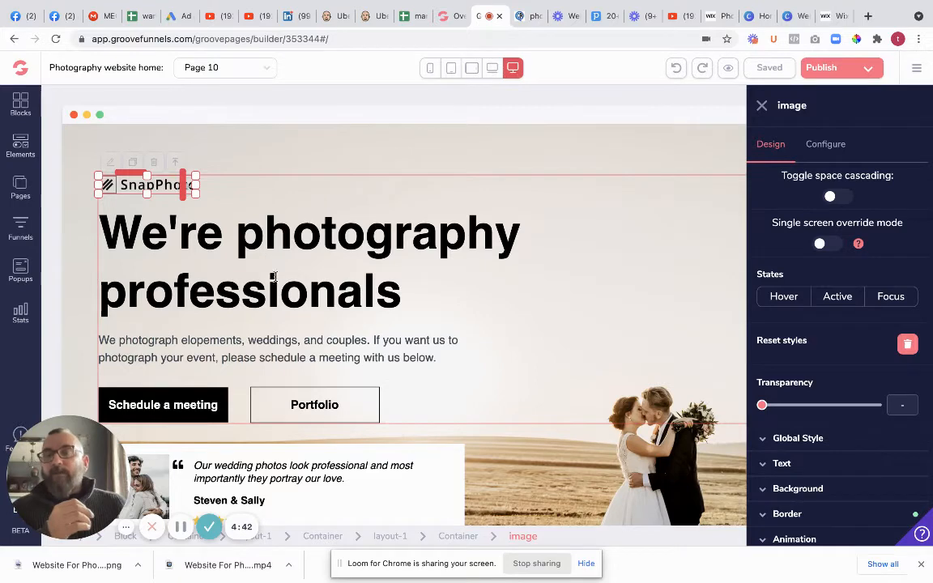
Bring up Page 10's settings with empty title, meta keywords and meta description fields.
left_click(20, 186)
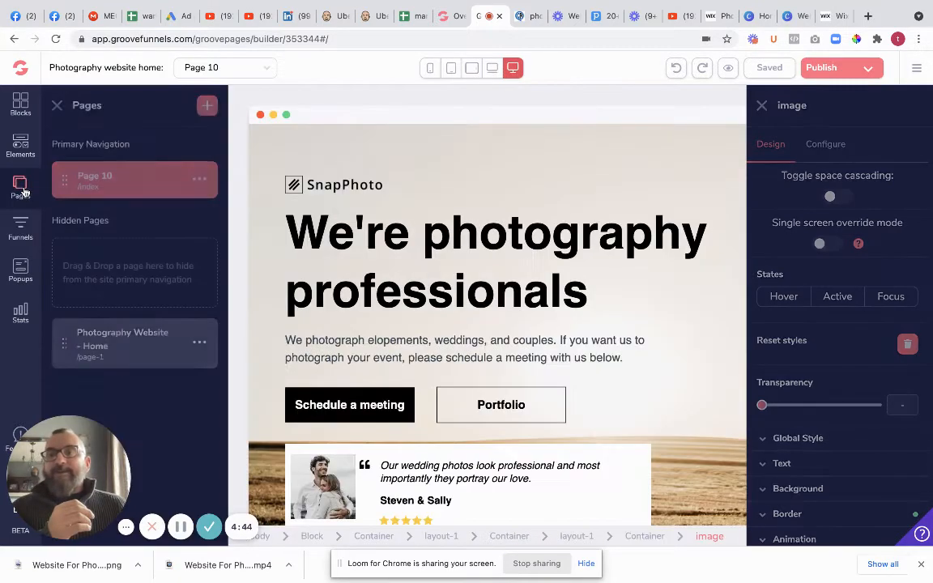
left_click(199, 179)
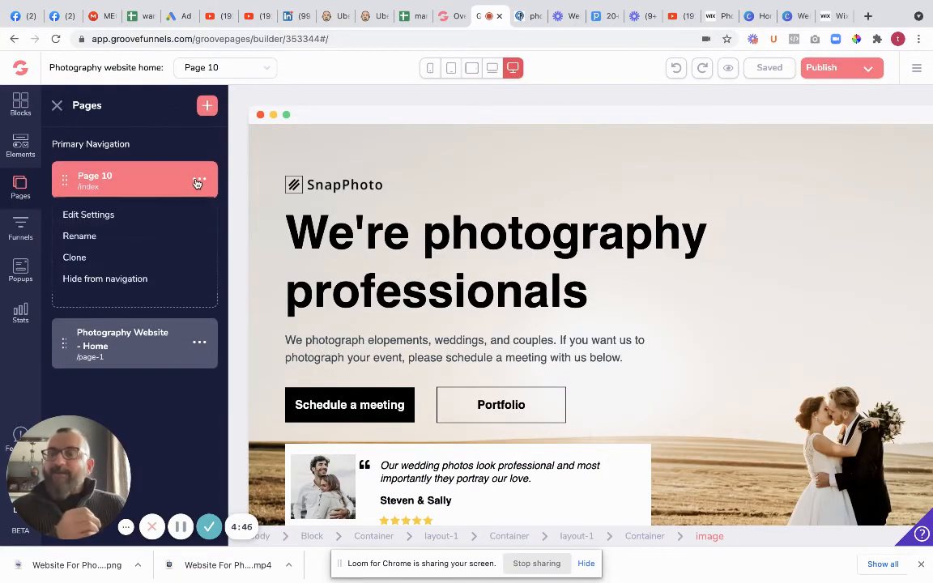
left_click(88, 214)
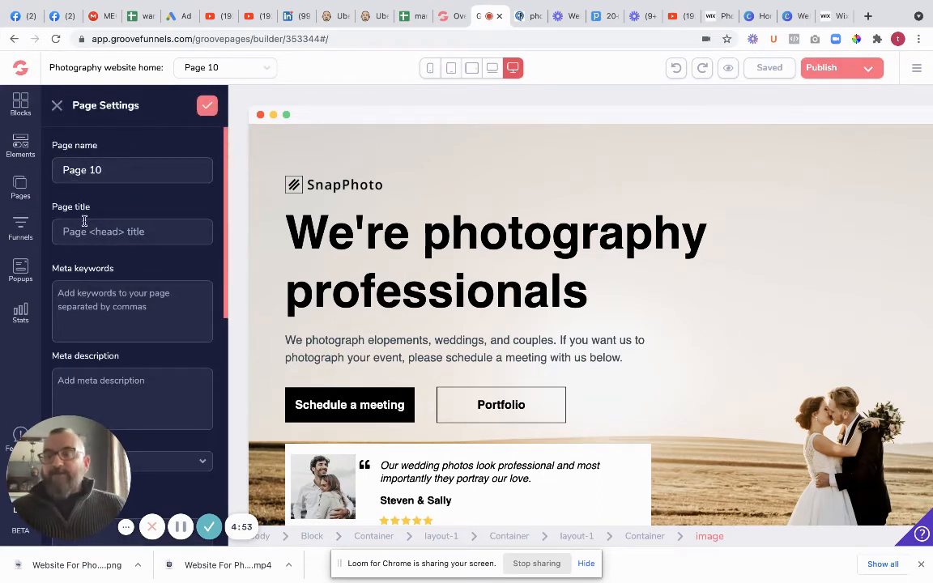
mouse_move(160, 251)
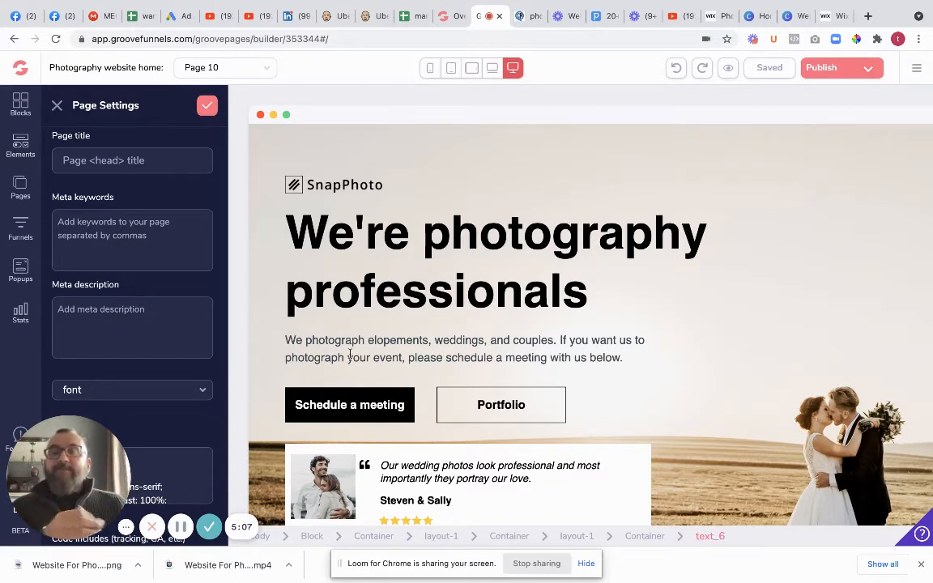
left_click(344, 348)
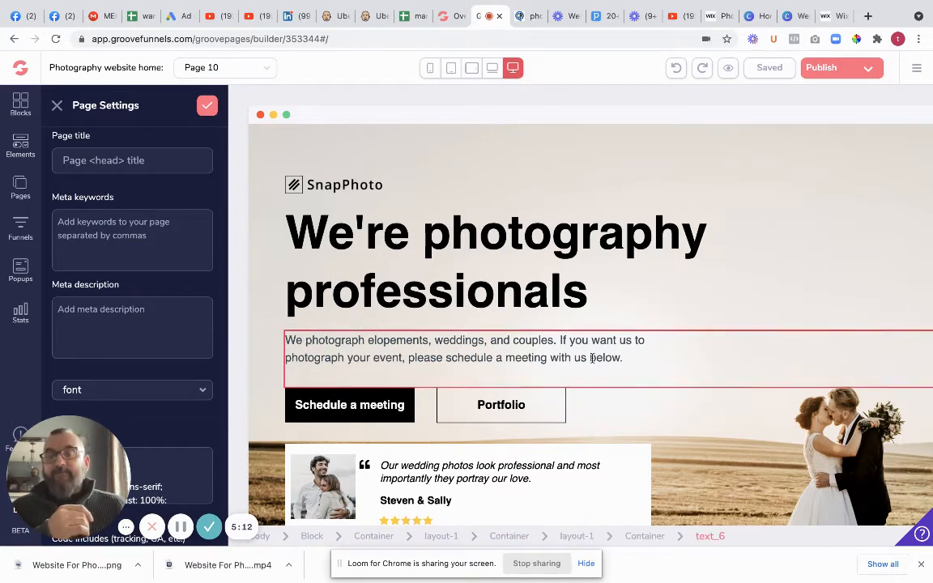
Leave Page 10's settings and return to the site's pages list.
scroll("down", 3)
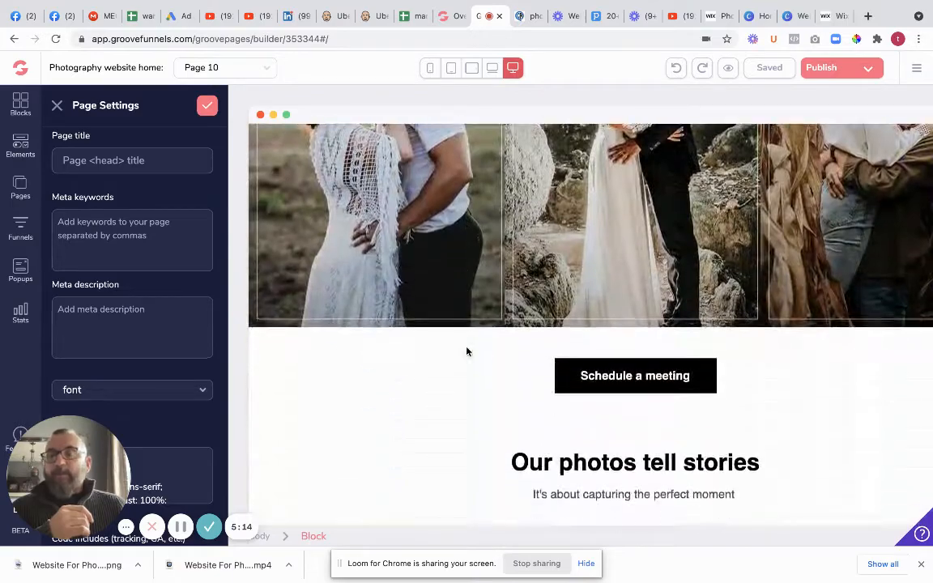
scroll("down", 3)
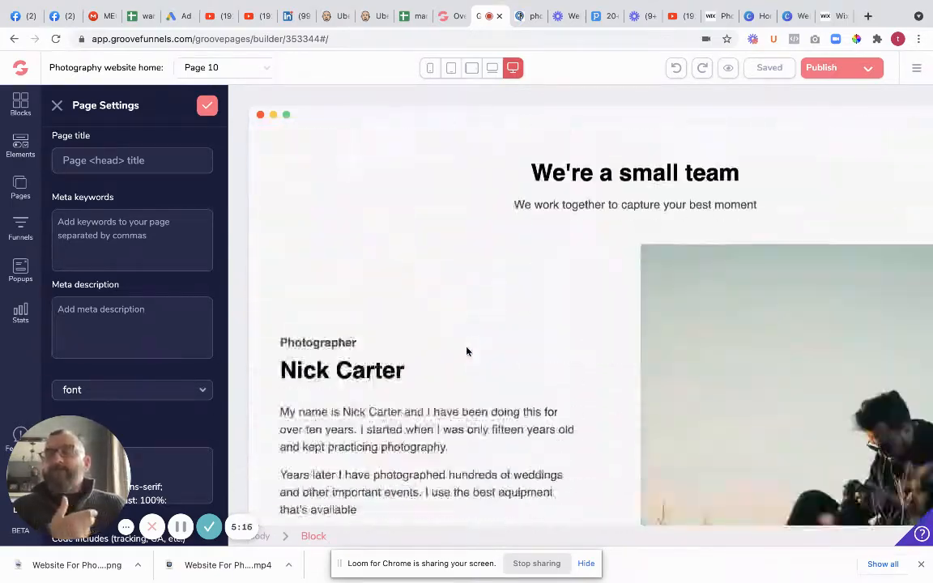
scroll("down", 3)
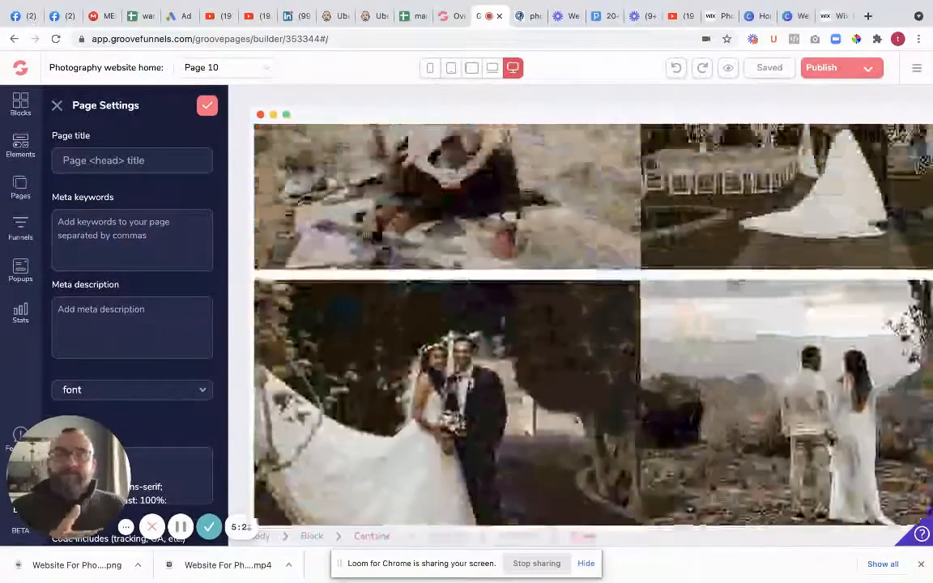
left_click(20, 187)
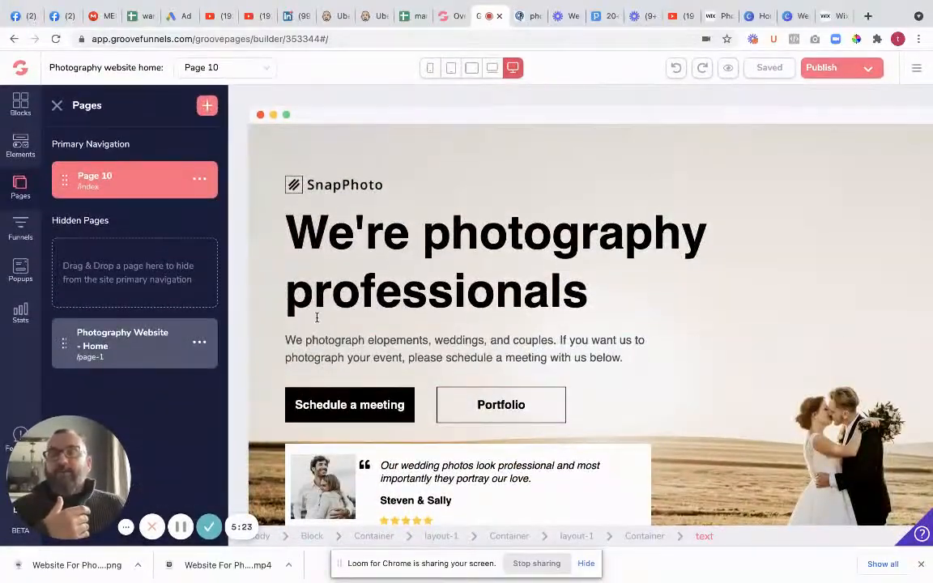
left_click(495, 261)
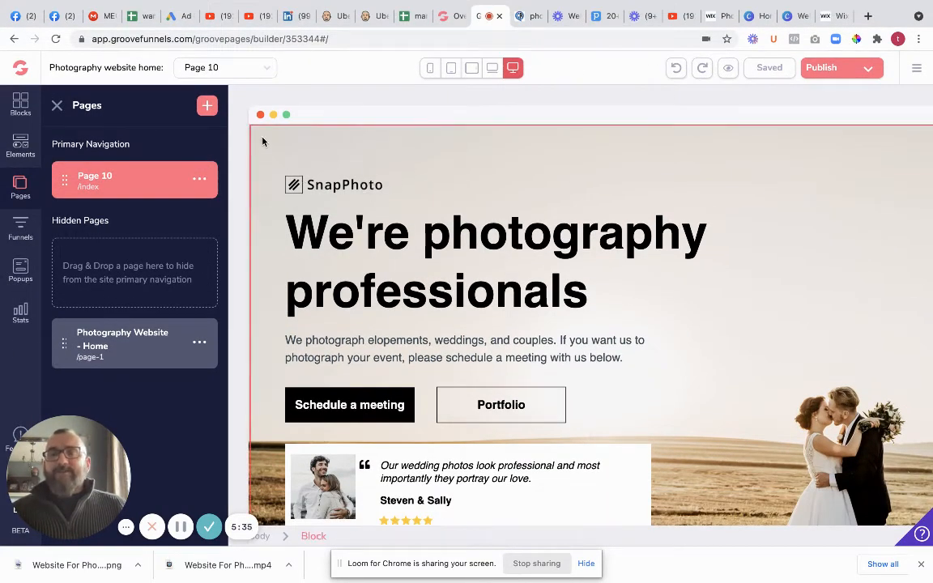
Select the SnapPhoto hero block and open the Image Library for its background.
left_click(54, 141)
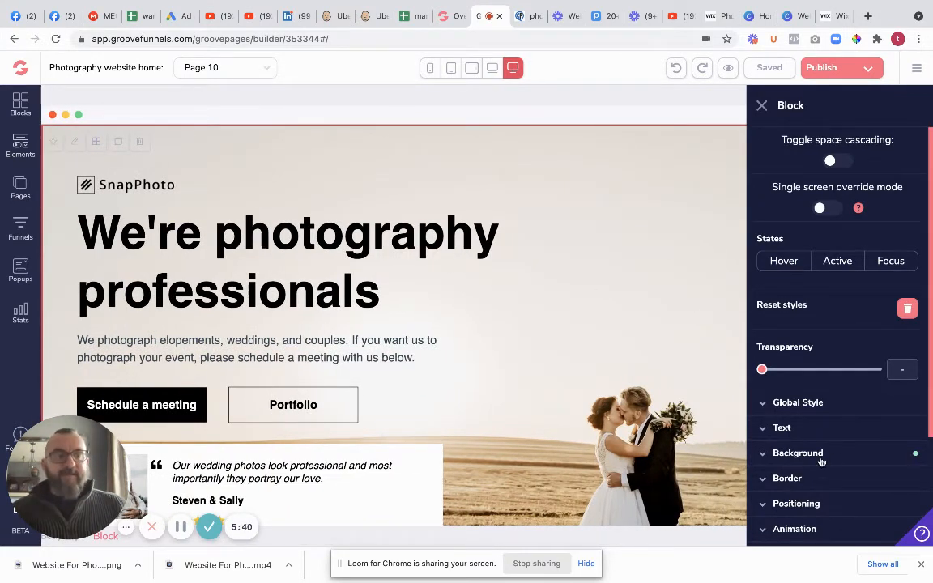
left_click(797, 452)
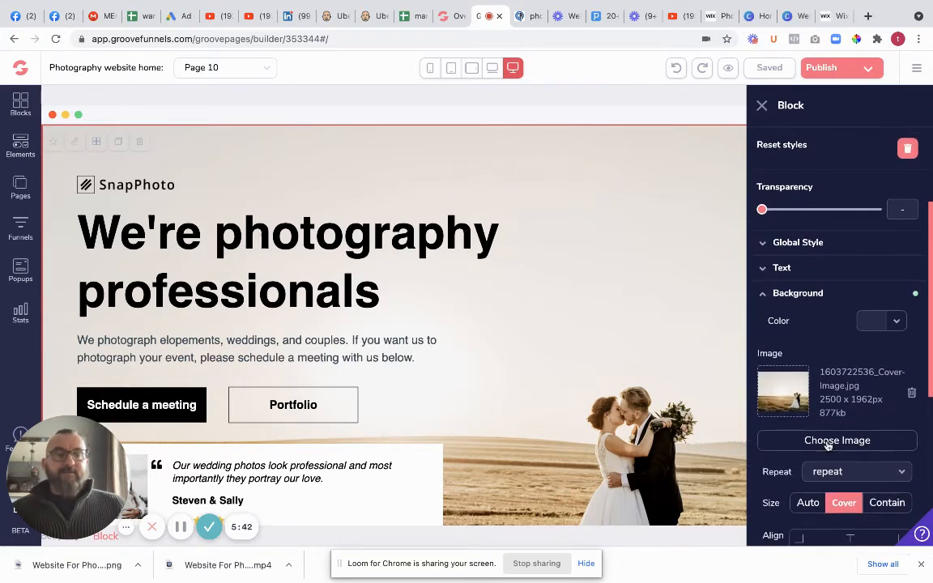
left_click(837, 440)
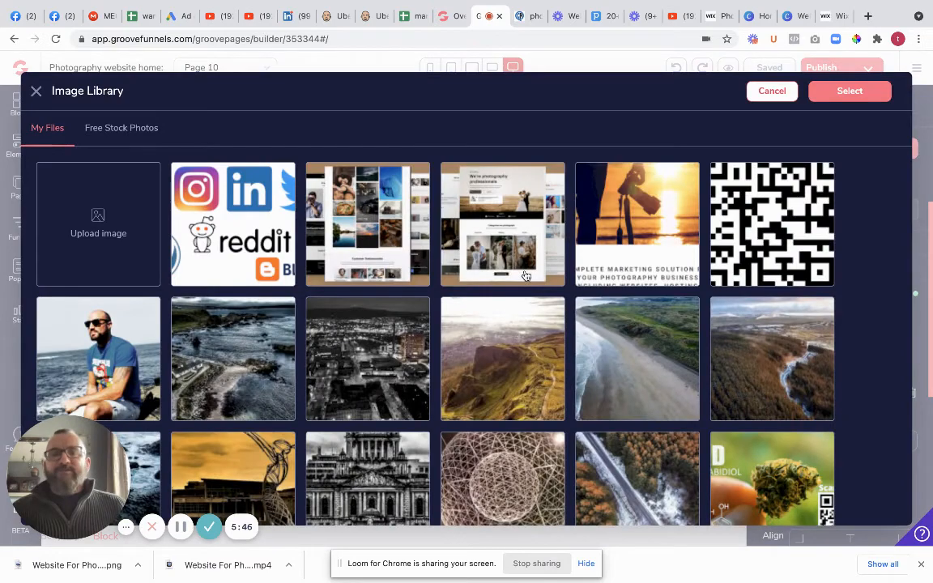
Browse the image library, then leave it for the Chatammo photo marketing page.
scroll("down", 3)
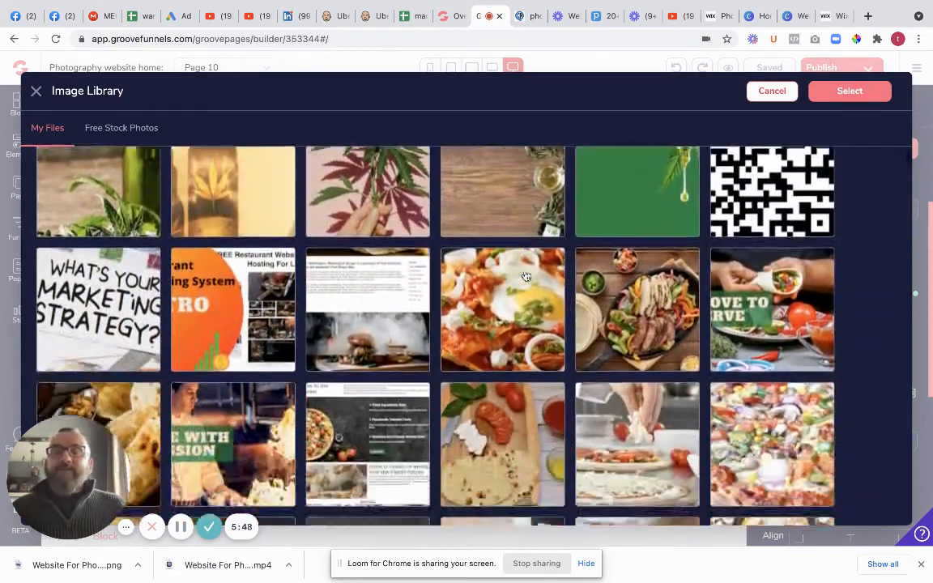
scroll("down", 3)
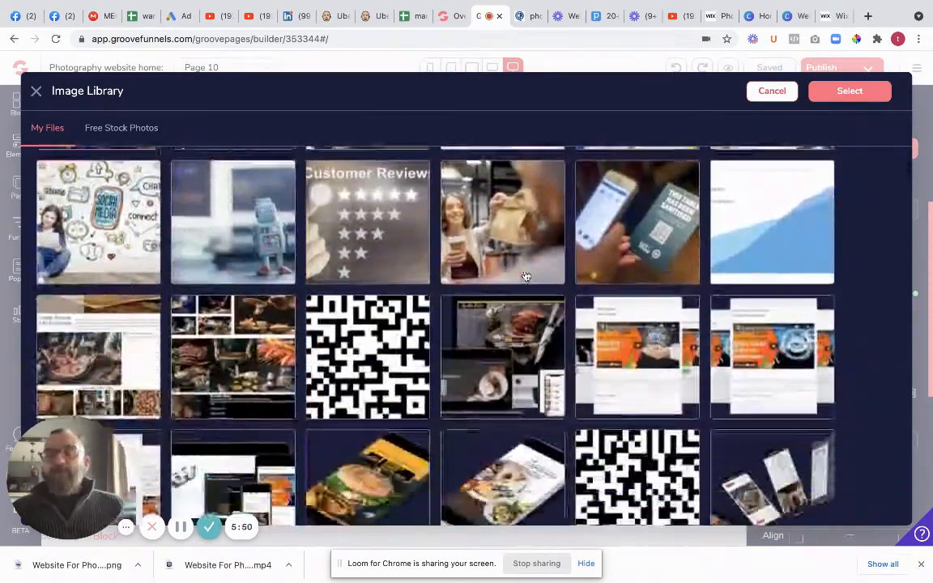
left_click(848, 91)
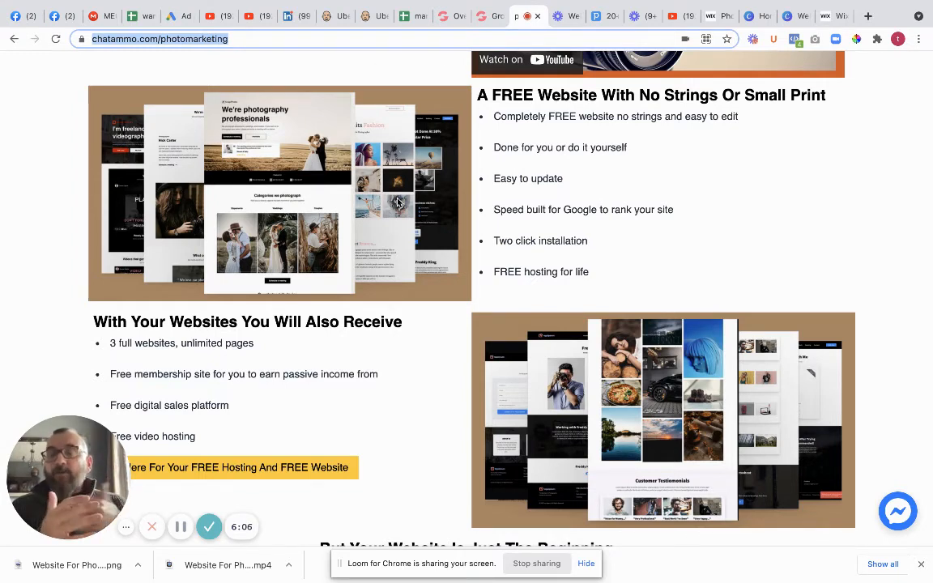
Scroll down the chatammo photo marketing page to the extras list and social media section.
scroll("down", 3)
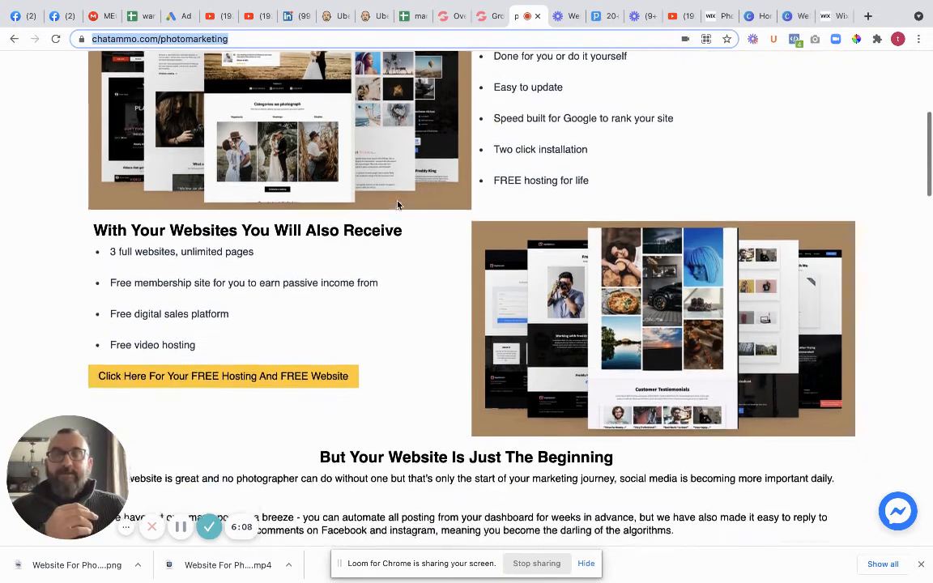
scroll("down", 3)
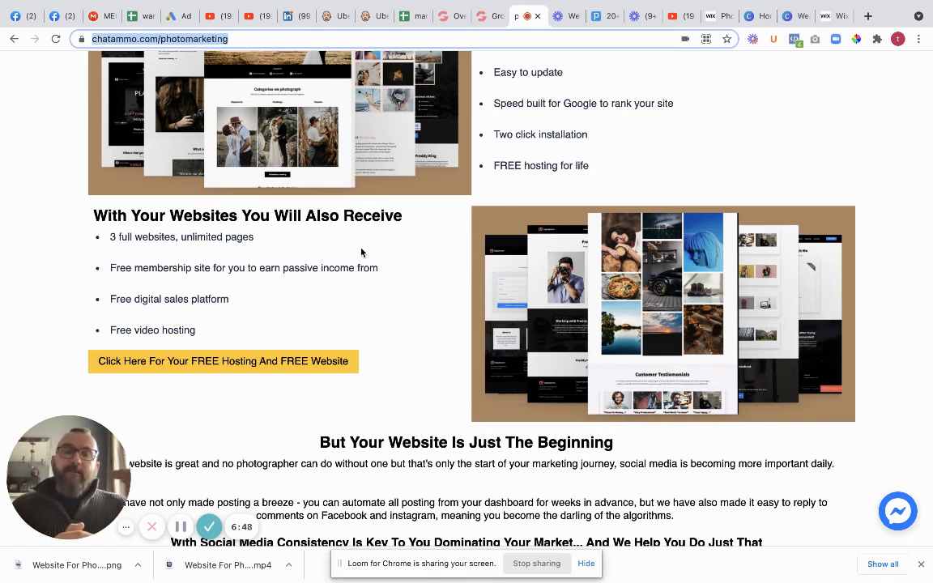
mouse_move(392, 236)
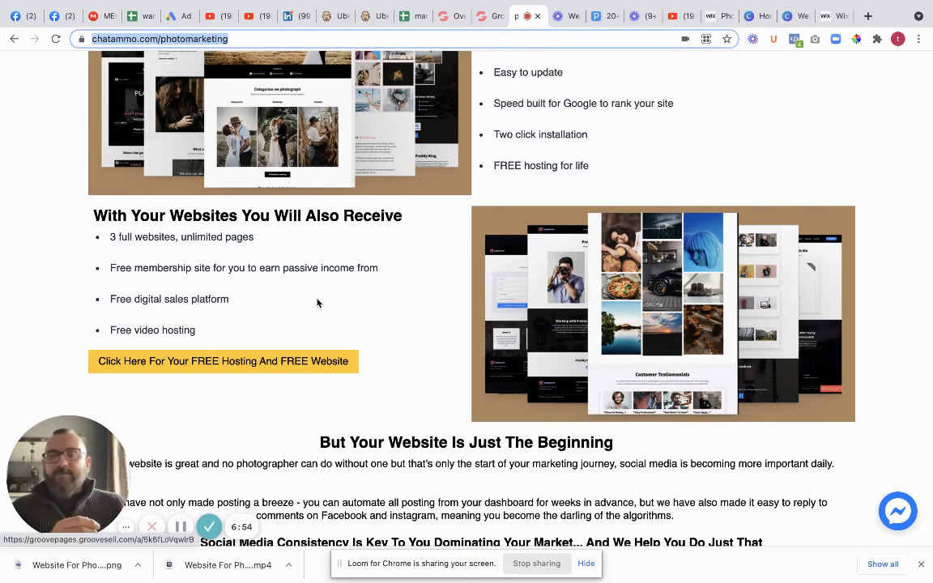
Scroll the promo page to the social media auto-posting section with platform logos.
scroll("down", 3)
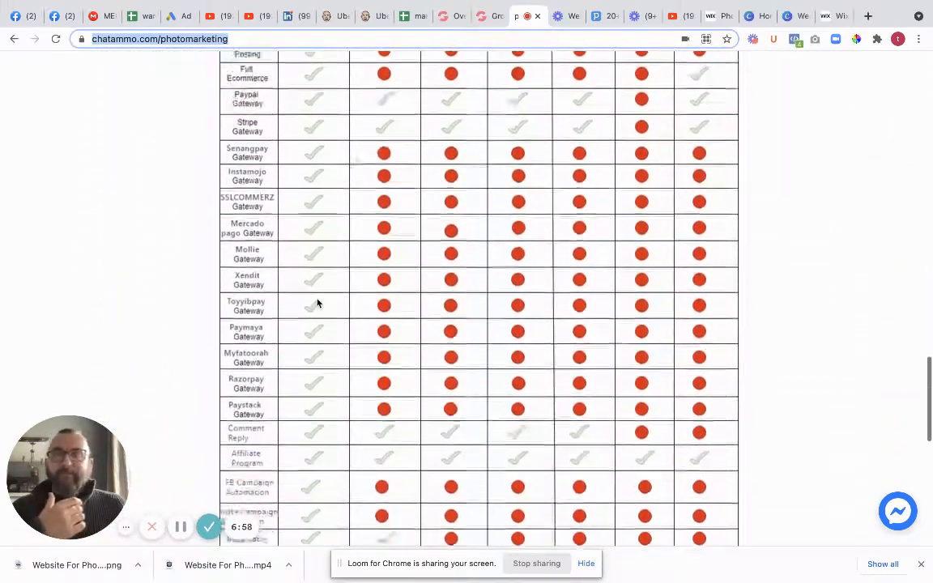
scroll("down", 3)
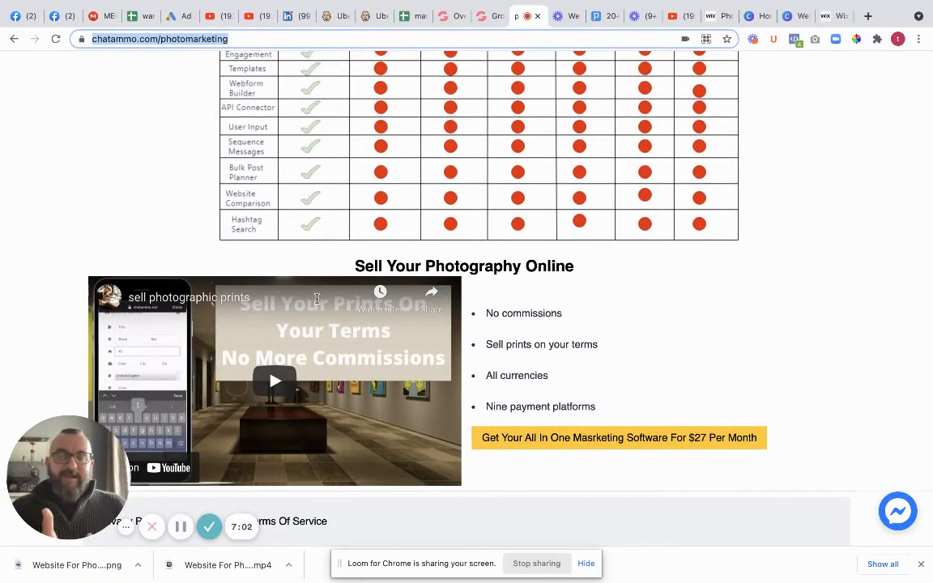
scroll("down", 3)
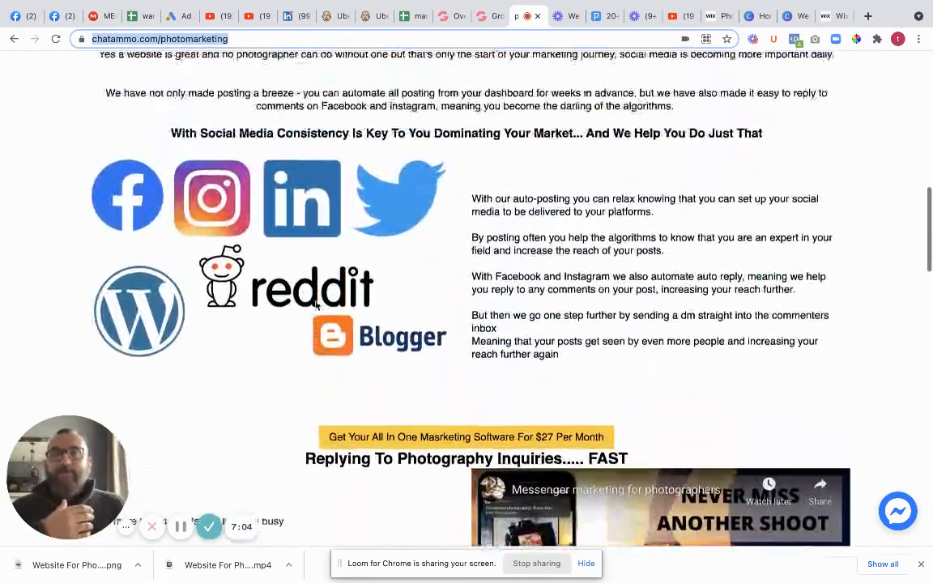